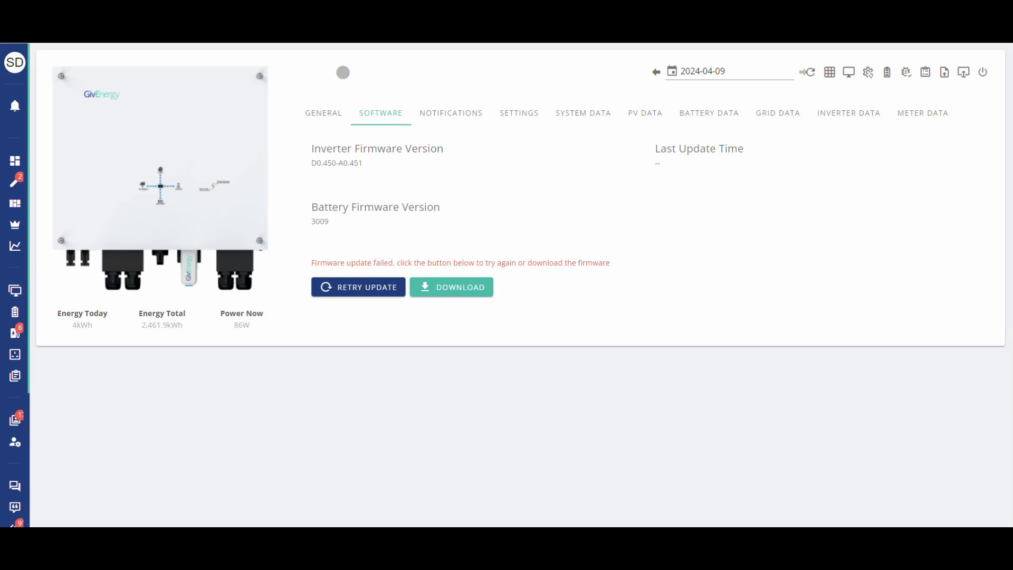
# Download the inverter firmware zip from the portal's Download Firmware notice.
pyautogui.click(451, 287)
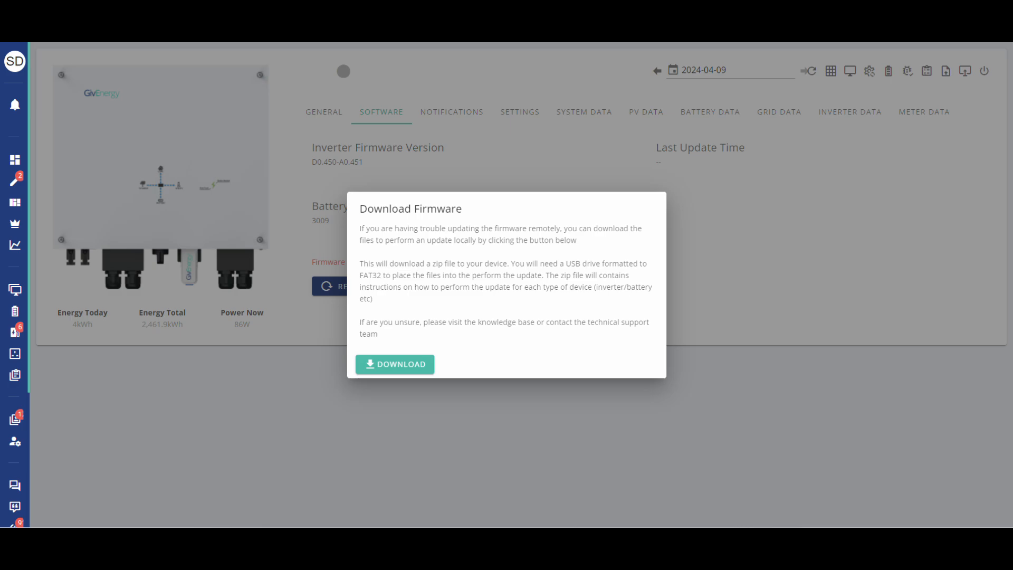
pyautogui.click(394, 364)
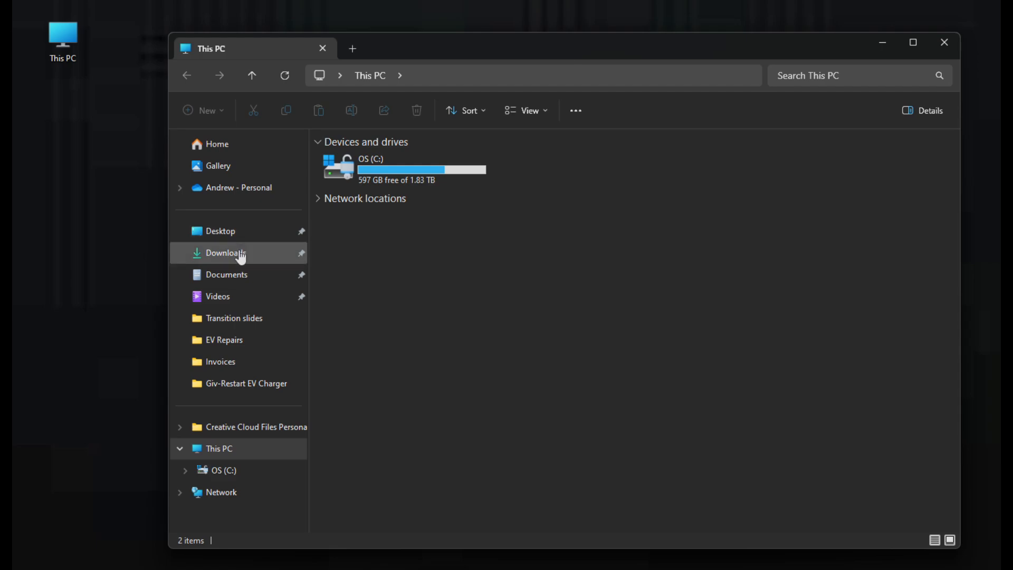
# Open Downloads and launch Extract All on the downloaded firmware zip.
pyautogui.click(225, 253)
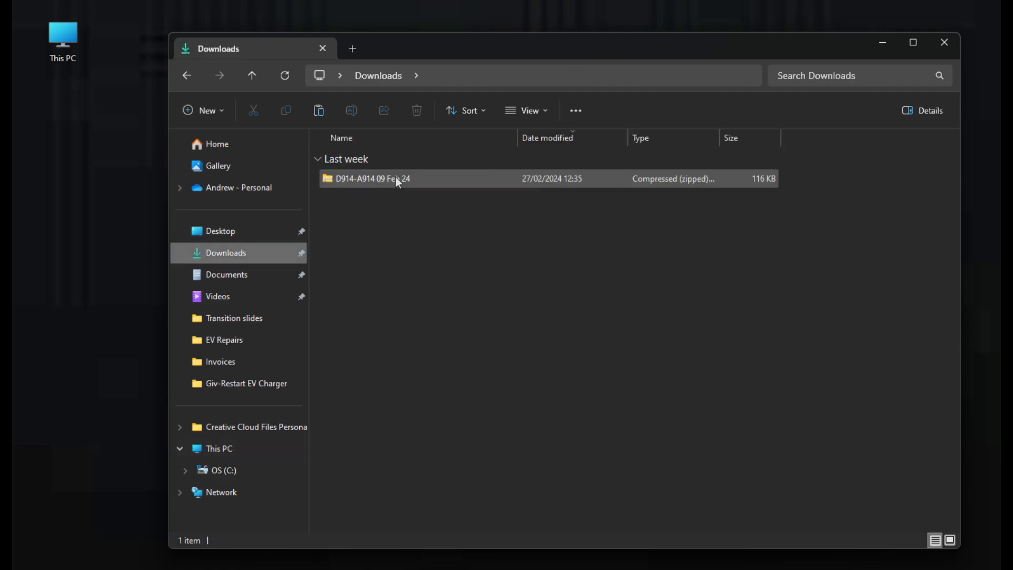
pyautogui.moveTo(396, 179)
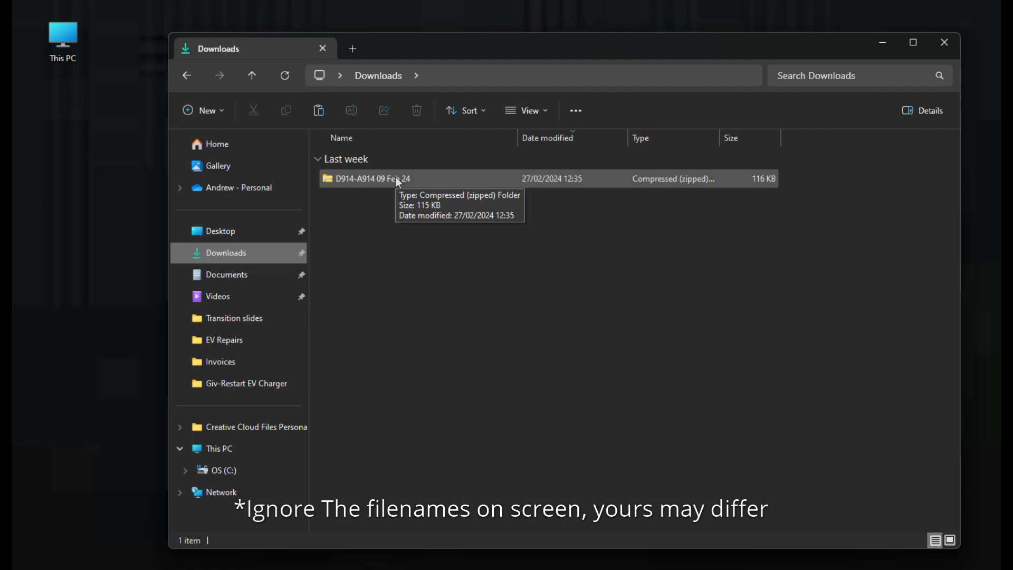
pyautogui.moveTo(383, 184)
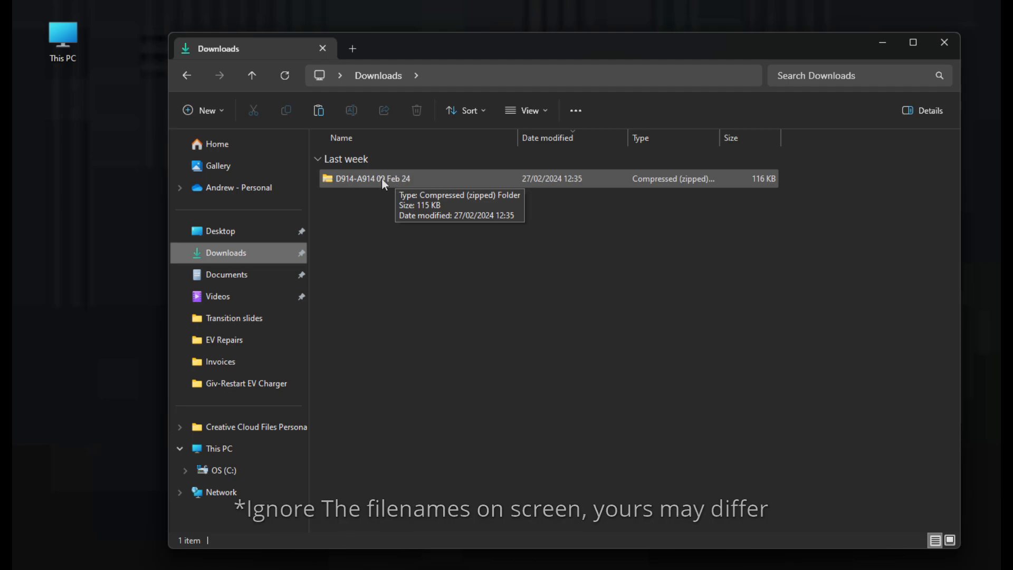
pyautogui.rightClick(372, 178)
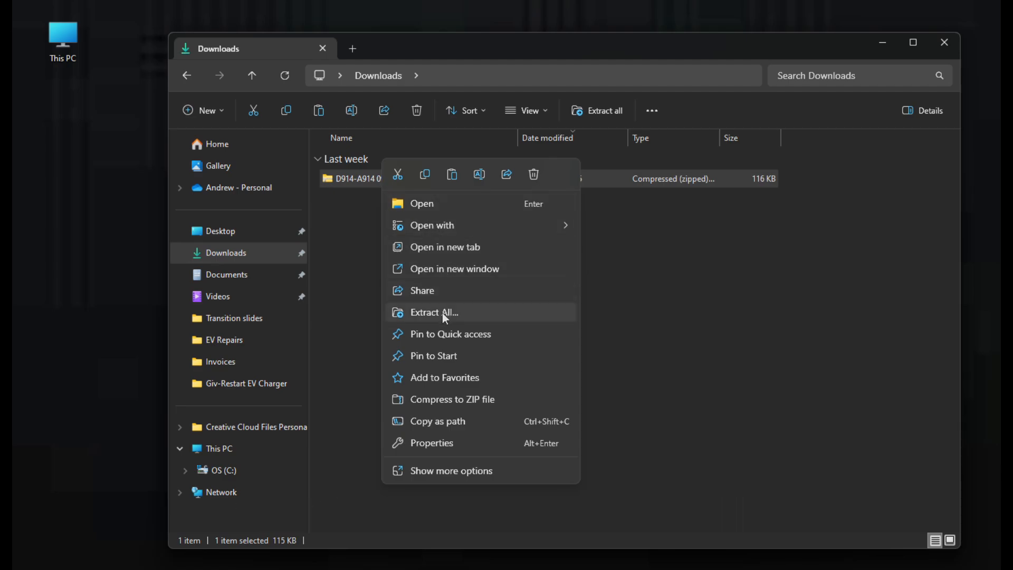
pyautogui.click(450, 470)
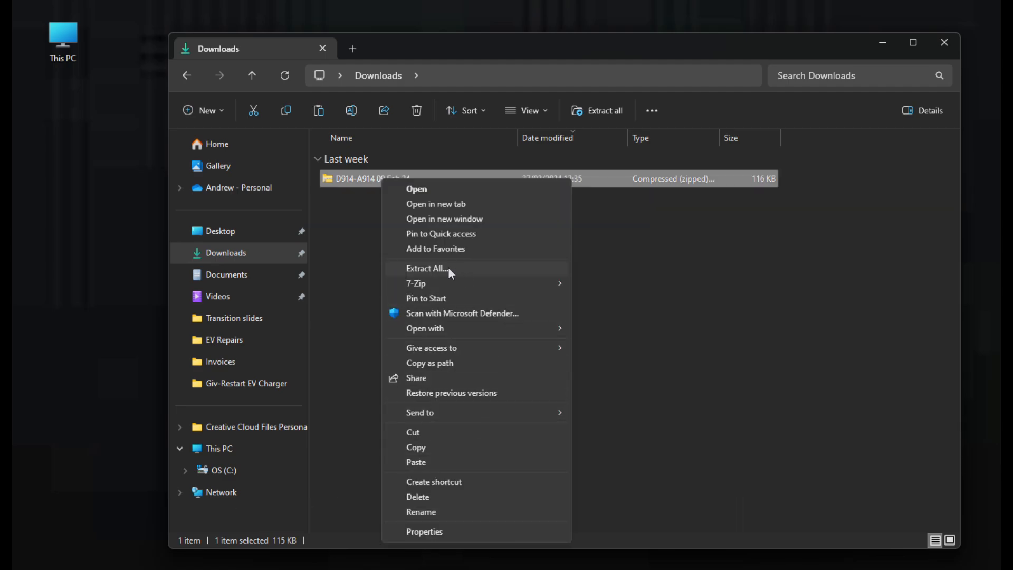
pyautogui.click(426, 268)
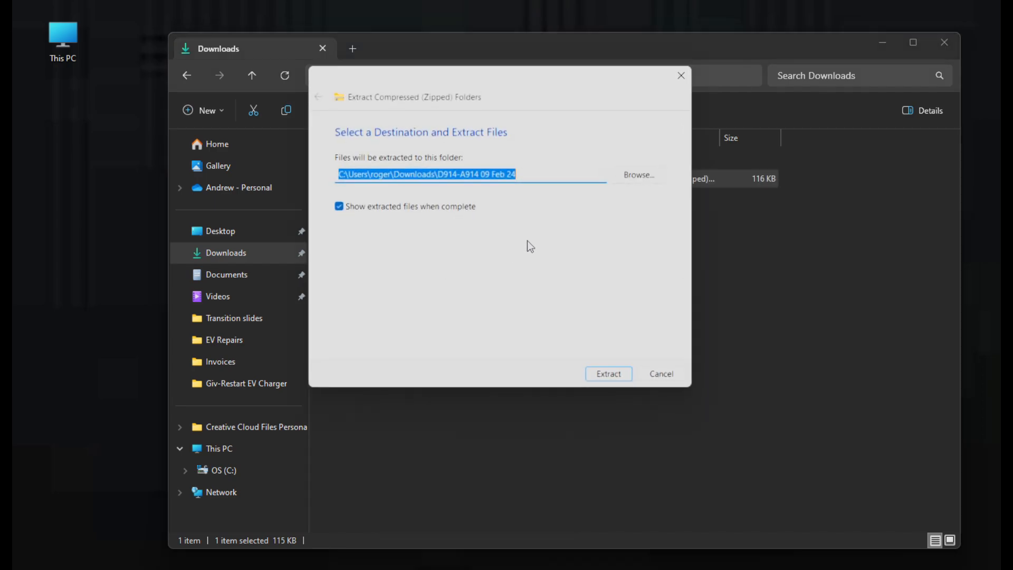
pyautogui.moveTo(450, 212)
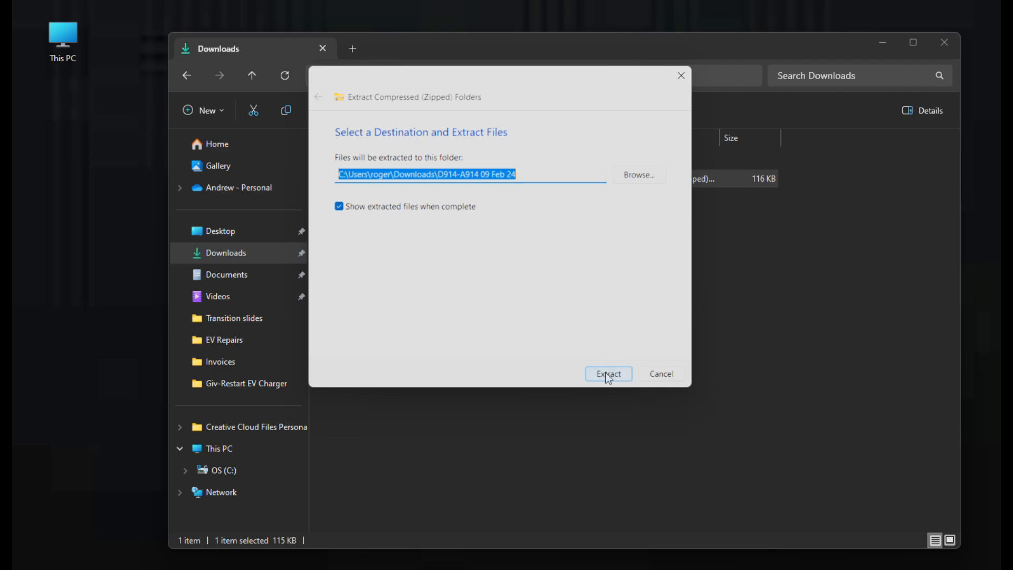
# Extract the zip and open the folder holding ARMStore.bin and DSPStore.bin.
pyautogui.click(607, 374)
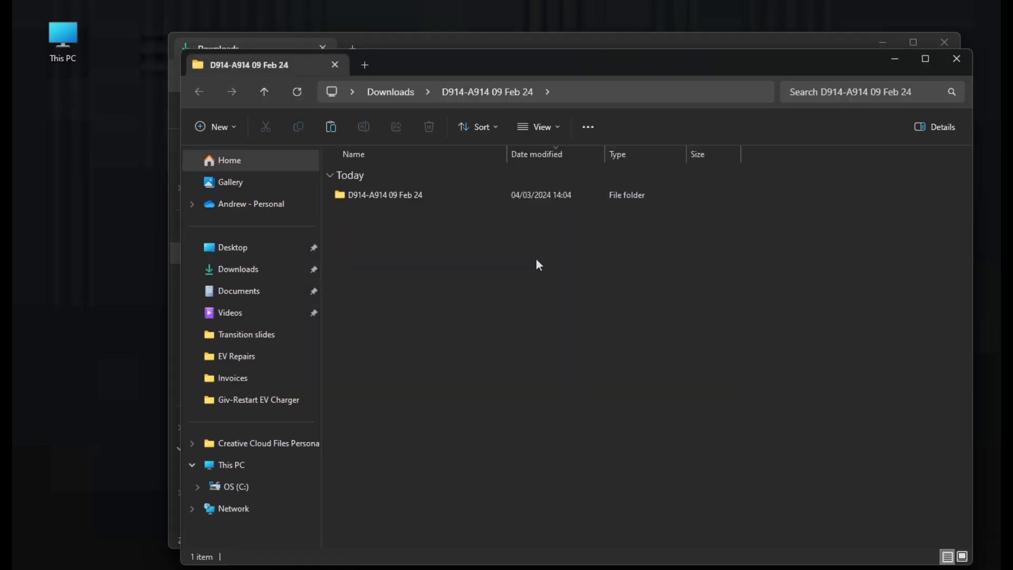
pyautogui.click(384, 195)
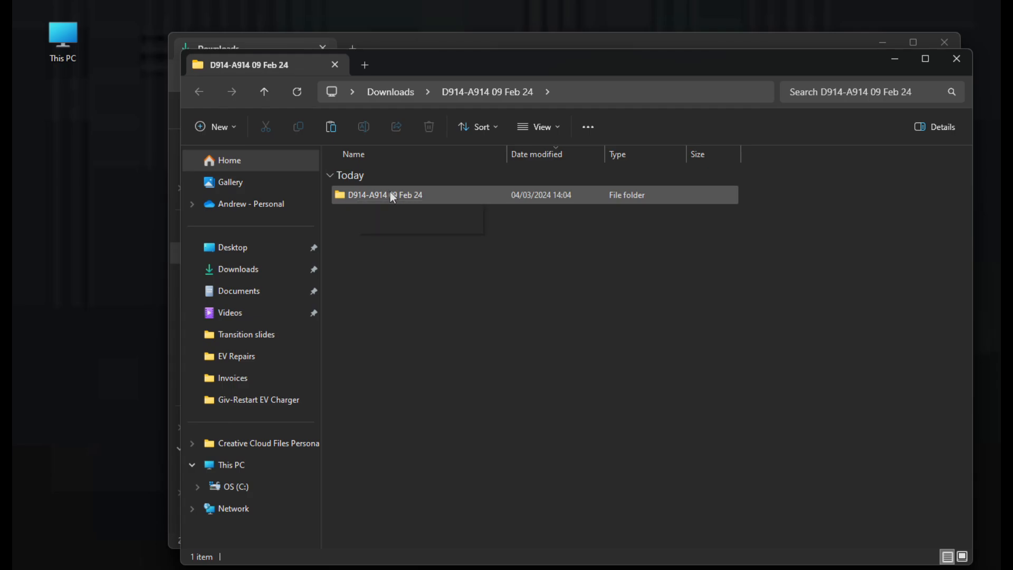
pyautogui.doubleClick(386, 195)
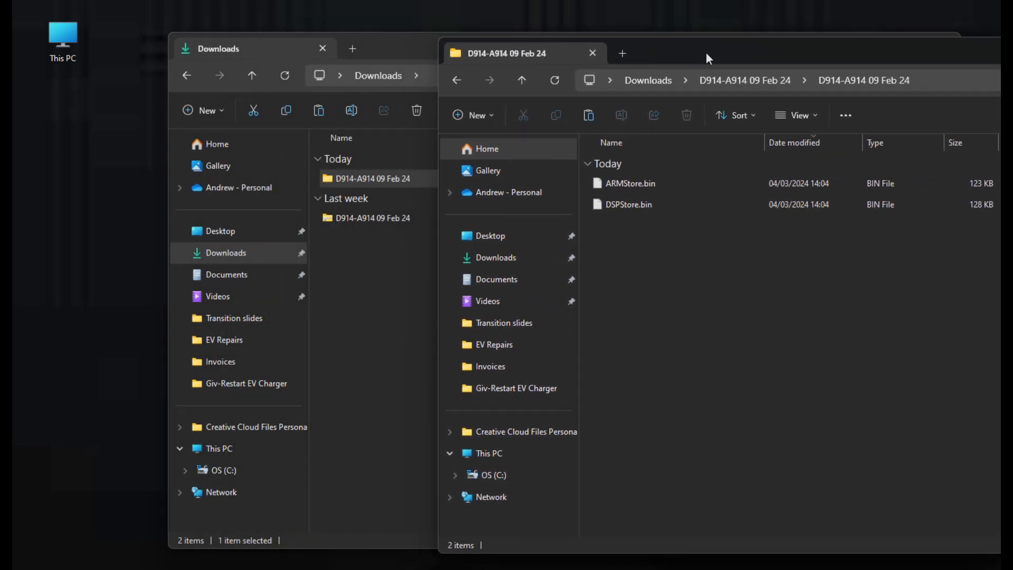
pyautogui.moveTo(399, 49)
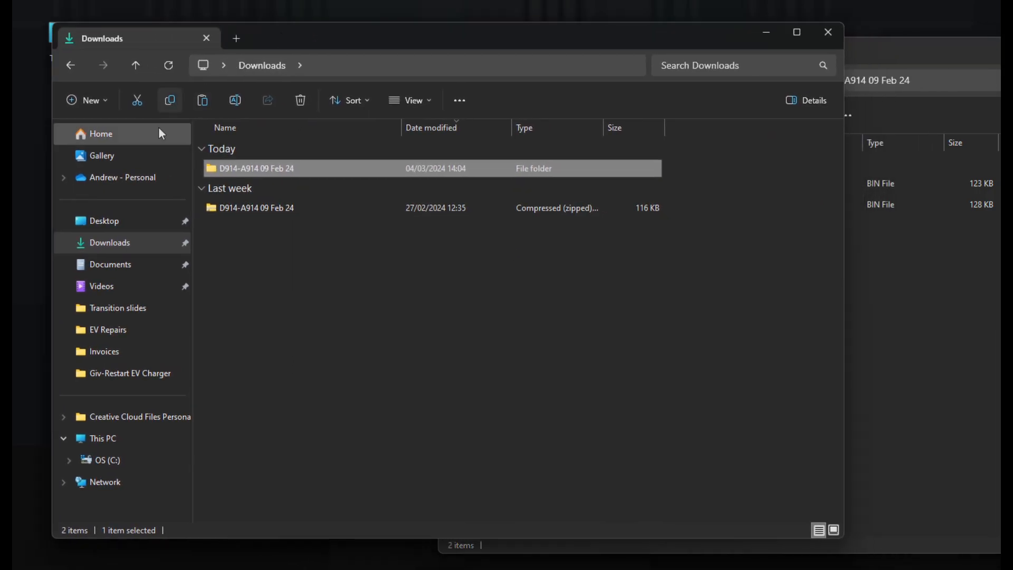
pyautogui.click(101, 437)
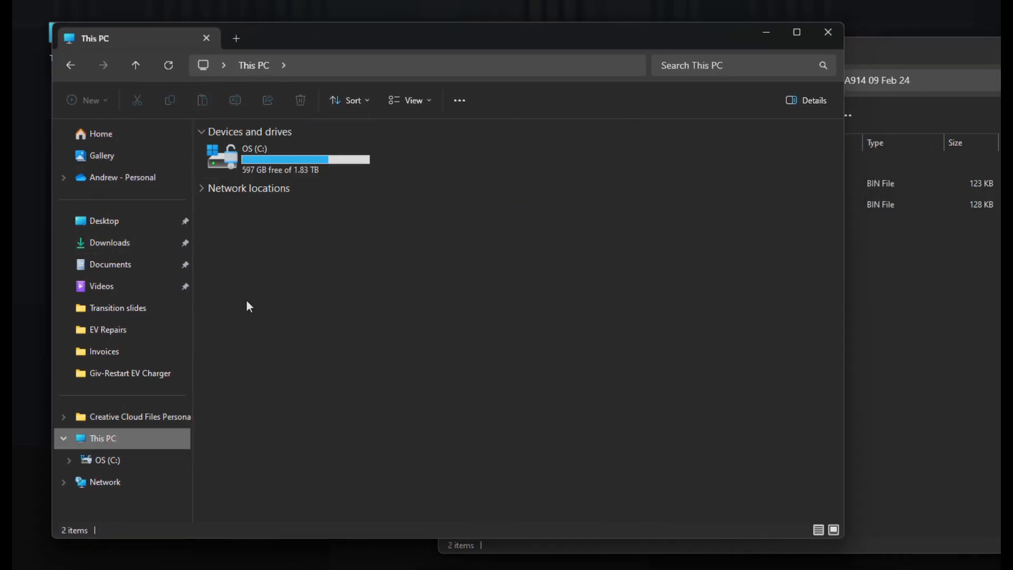
pyautogui.moveTo(335, 250)
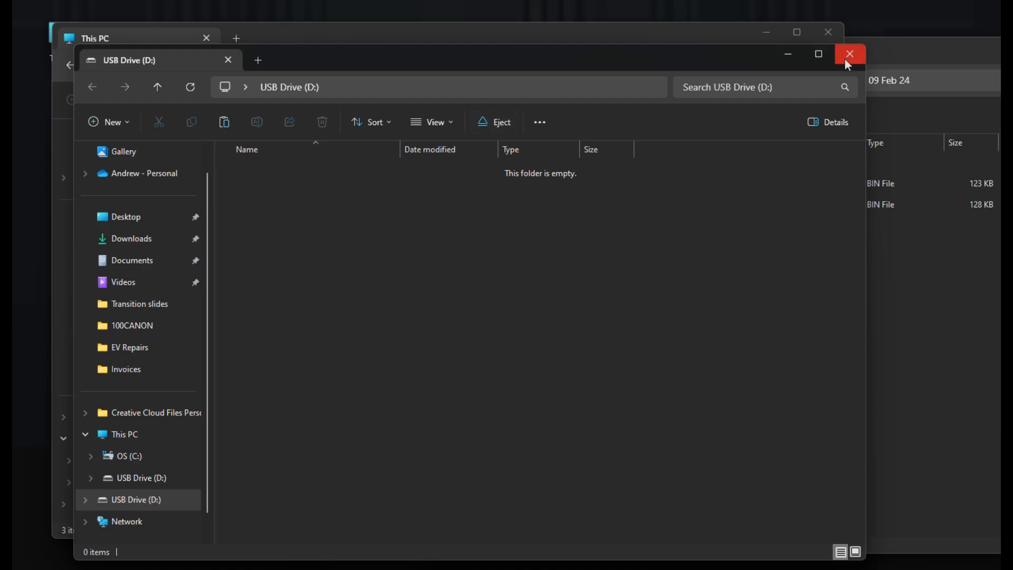
# Format USB Drive (D:) with the FAT32 file system, accepting the erase warning.
pyautogui.click(849, 55)
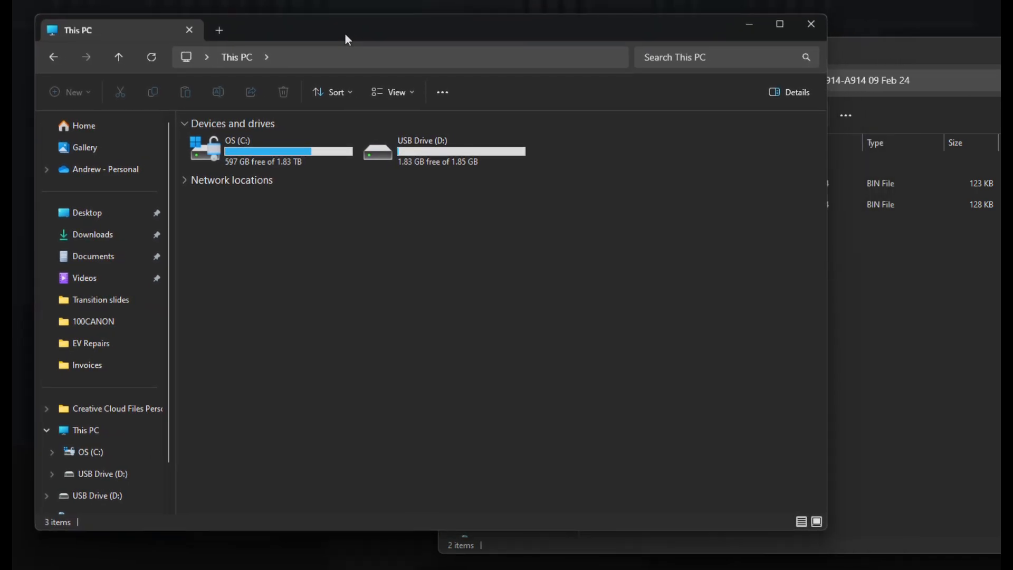
pyautogui.moveTo(437, 155)
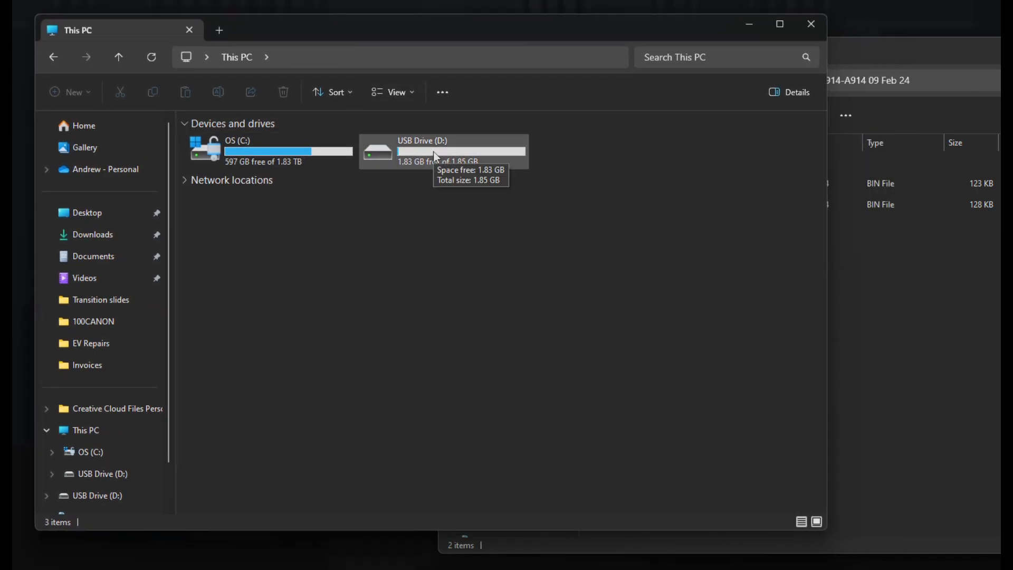
pyautogui.rightClick(442, 150)
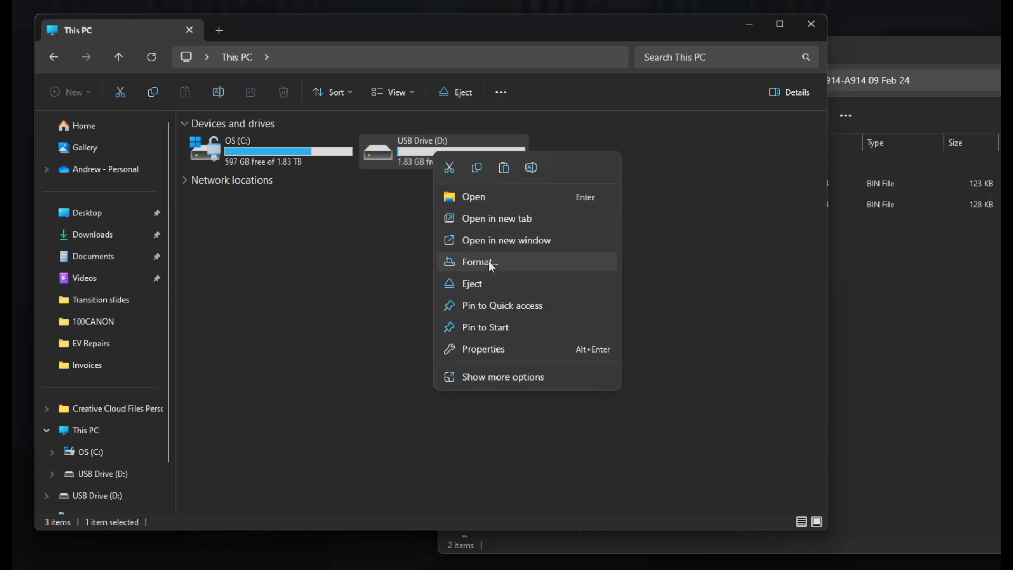
pyautogui.click(502, 377)
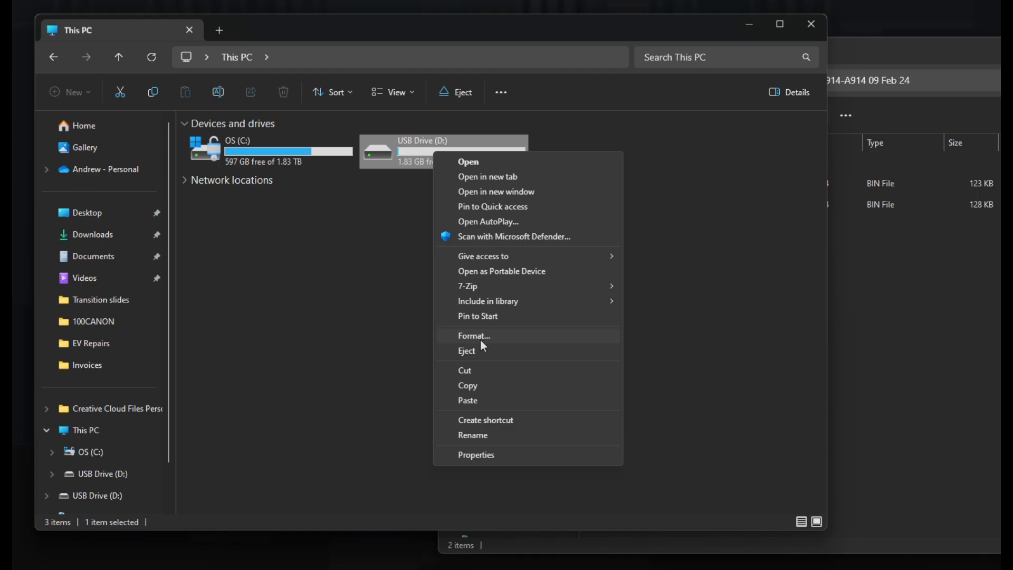
pyautogui.click(474, 335)
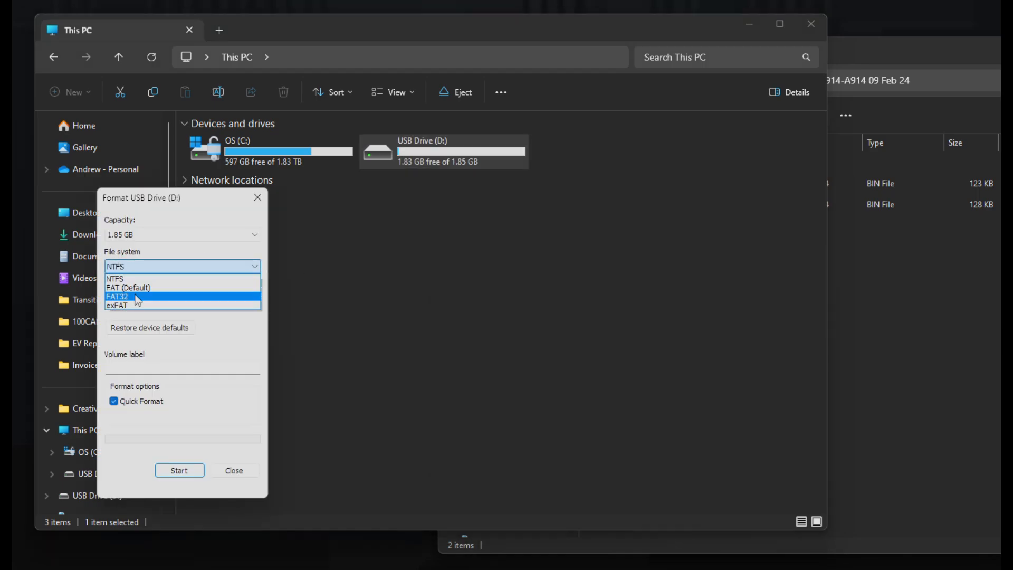
pyautogui.click(135, 297)
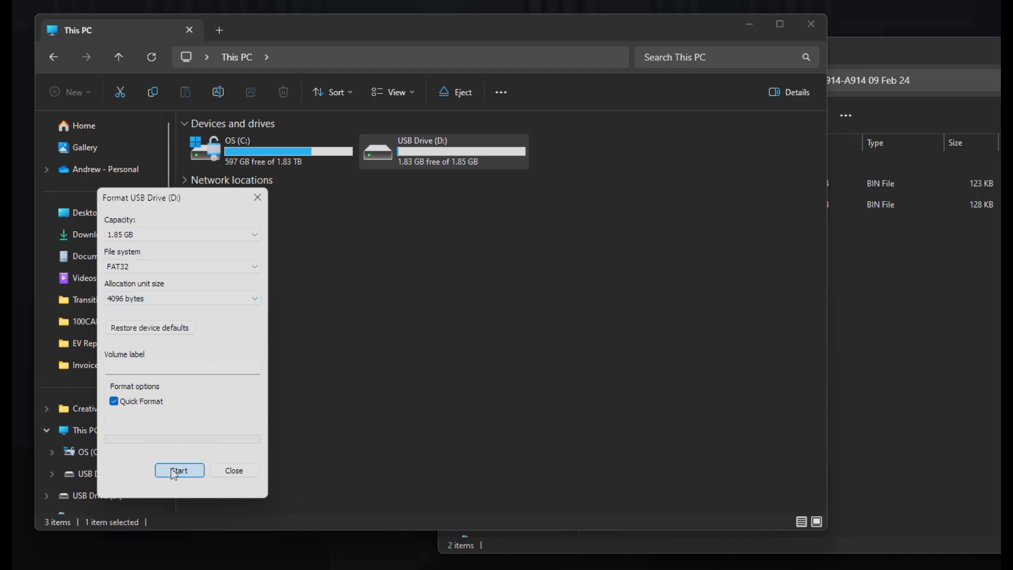
pyautogui.click(179, 469)
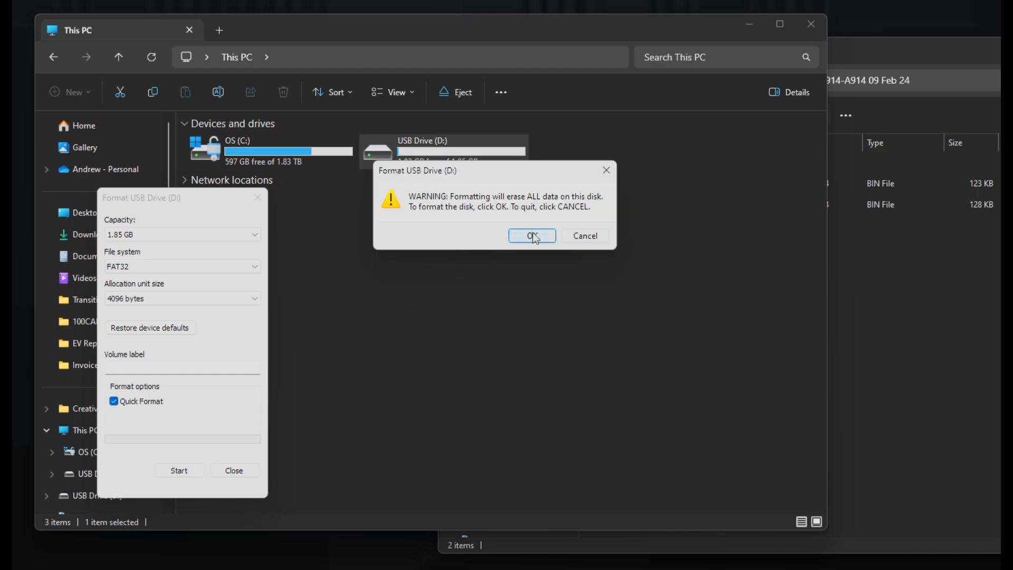
pyautogui.click(532, 236)
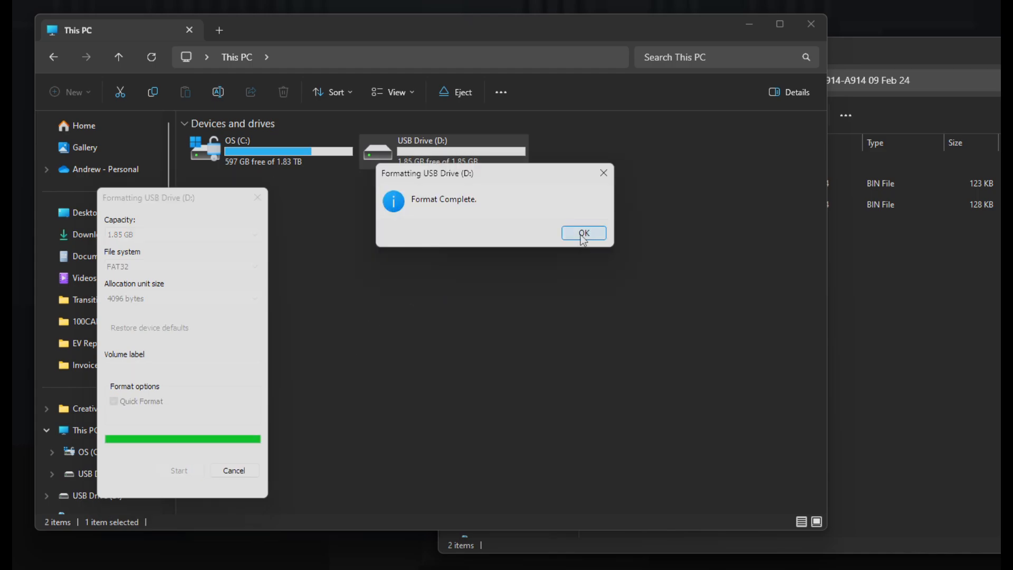
pyautogui.click(582, 232)
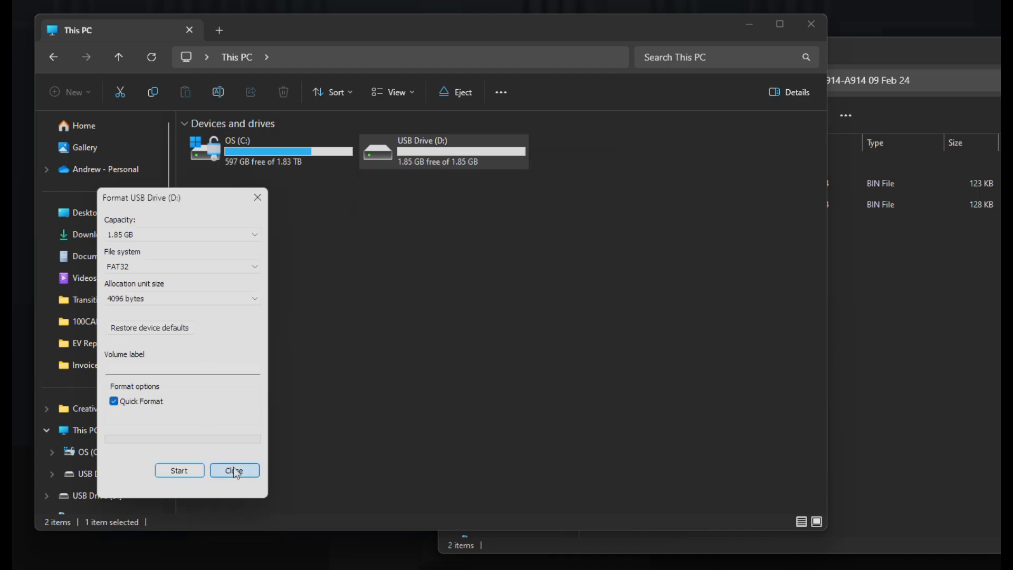
pyautogui.click(234, 469)
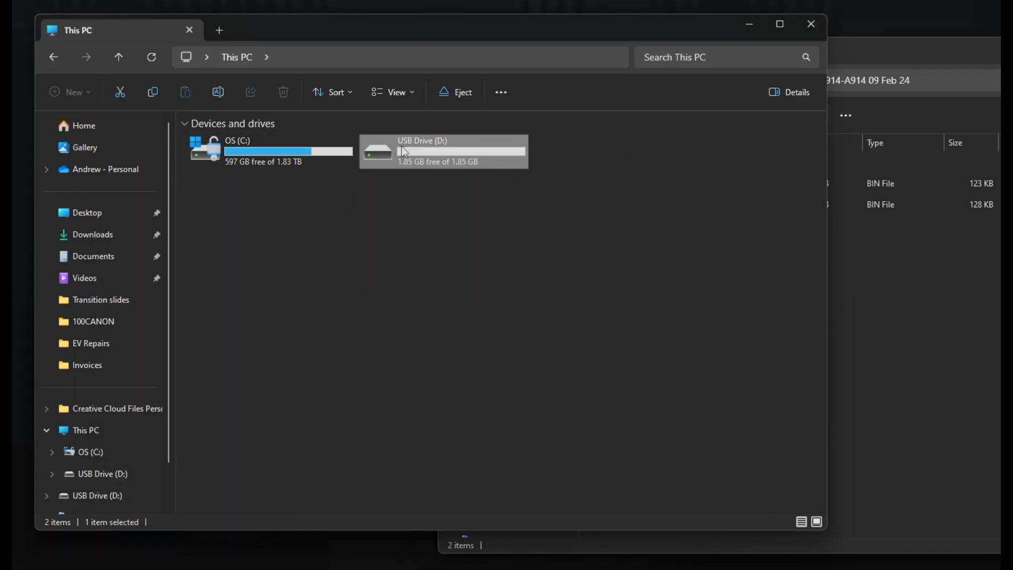
pyautogui.moveTo(438, 156)
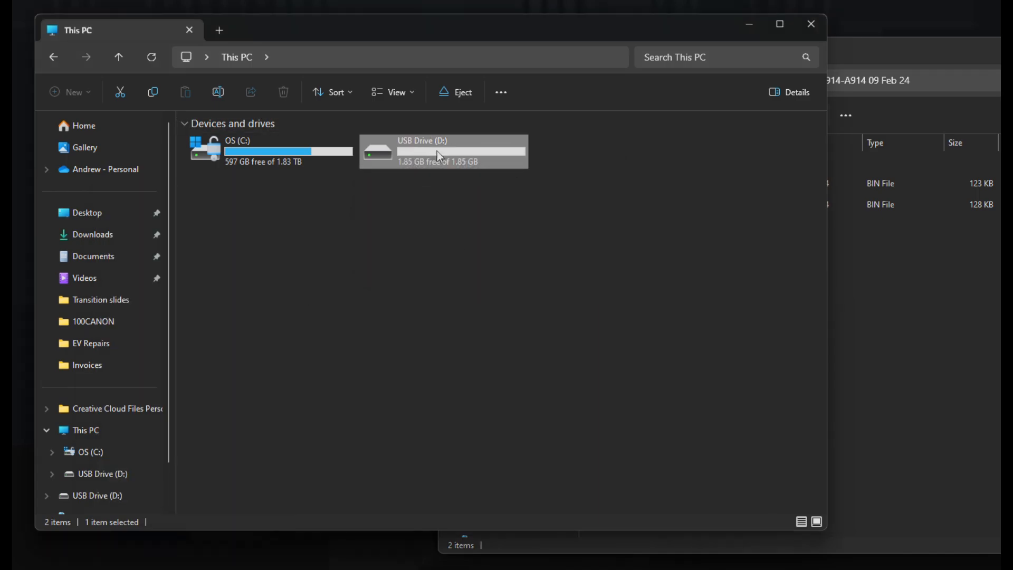
pyautogui.moveTo(440, 155)
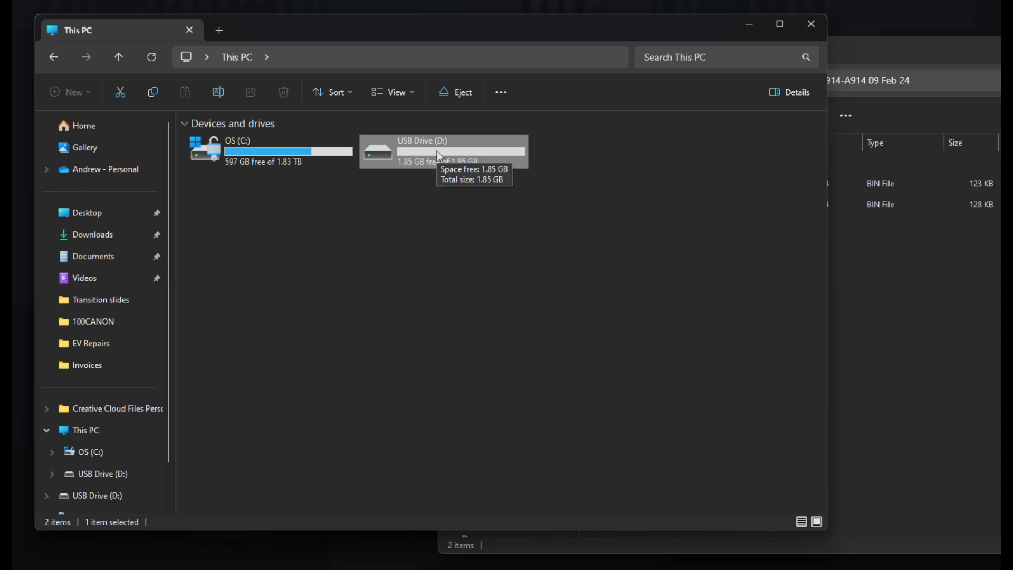
# Copy ARMStore.bin and DSPStore.bin into the opened USB Drive (D:).
pyautogui.doubleClick(443, 150)
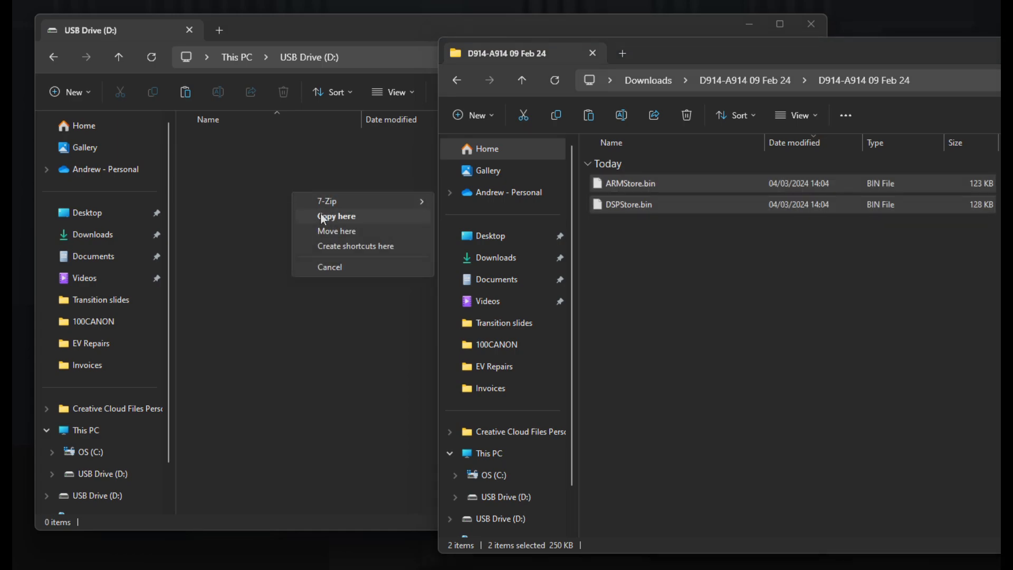
pyautogui.click(335, 216)
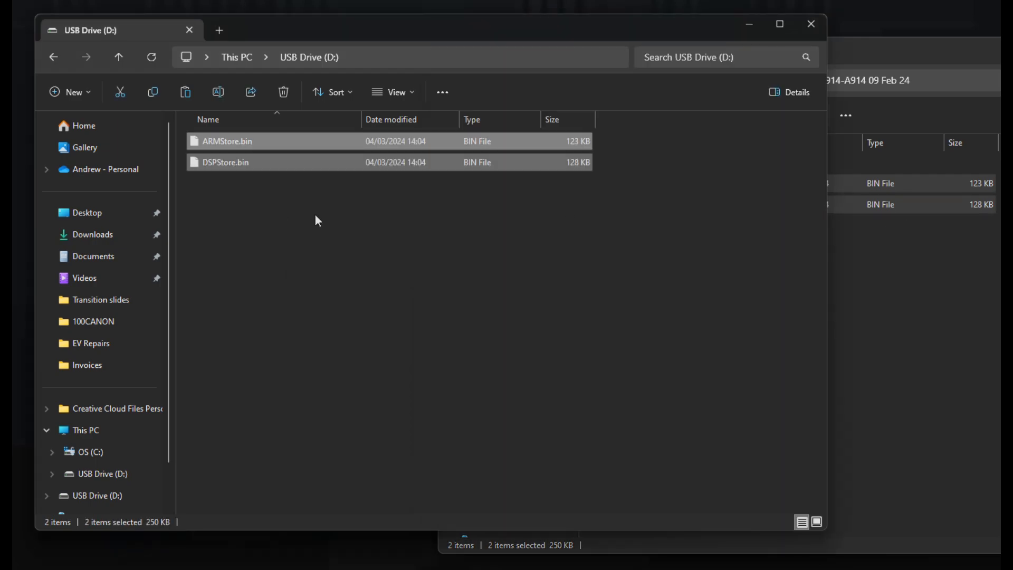
pyautogui.moveTo(255, 158)
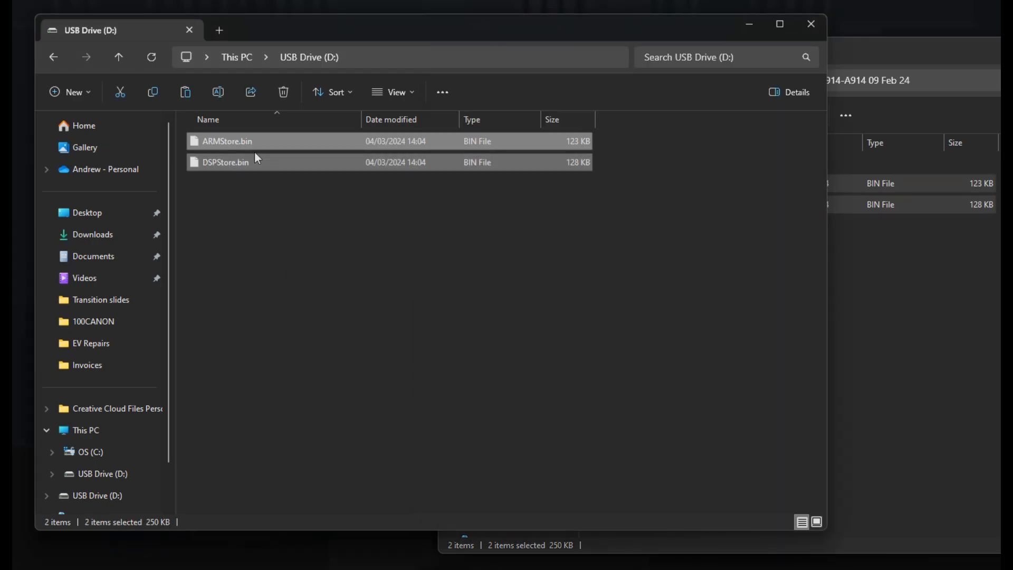
pyautogui.moveTo(296, 150)
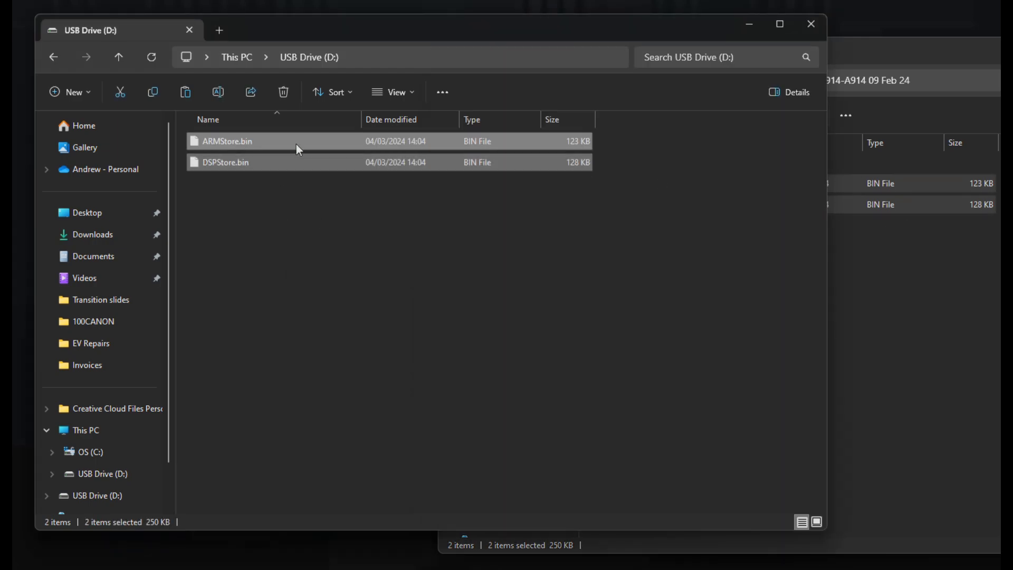
pyautogui.moveTo(310, 204)
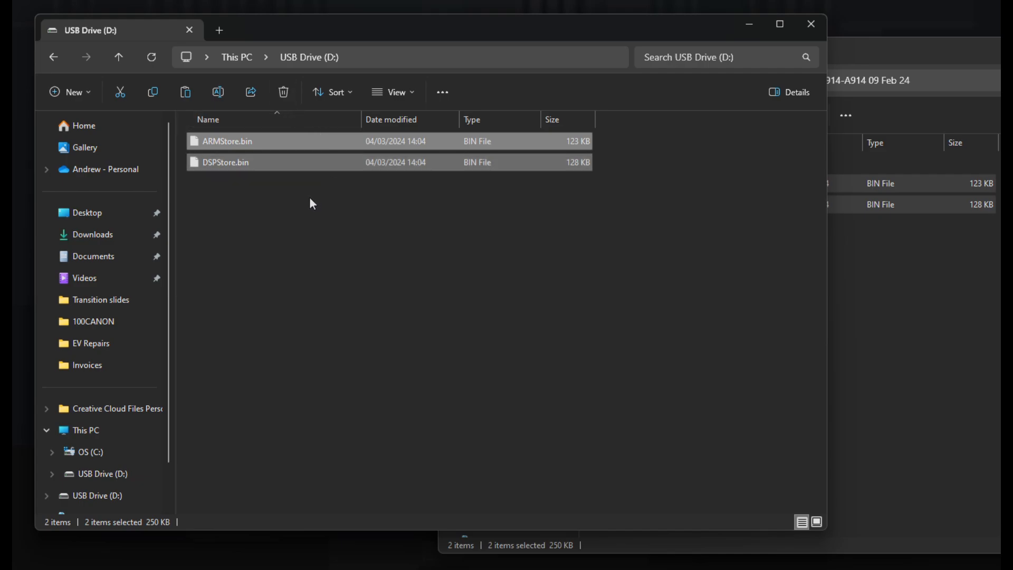
pyautogui.moveTo(291, 196)
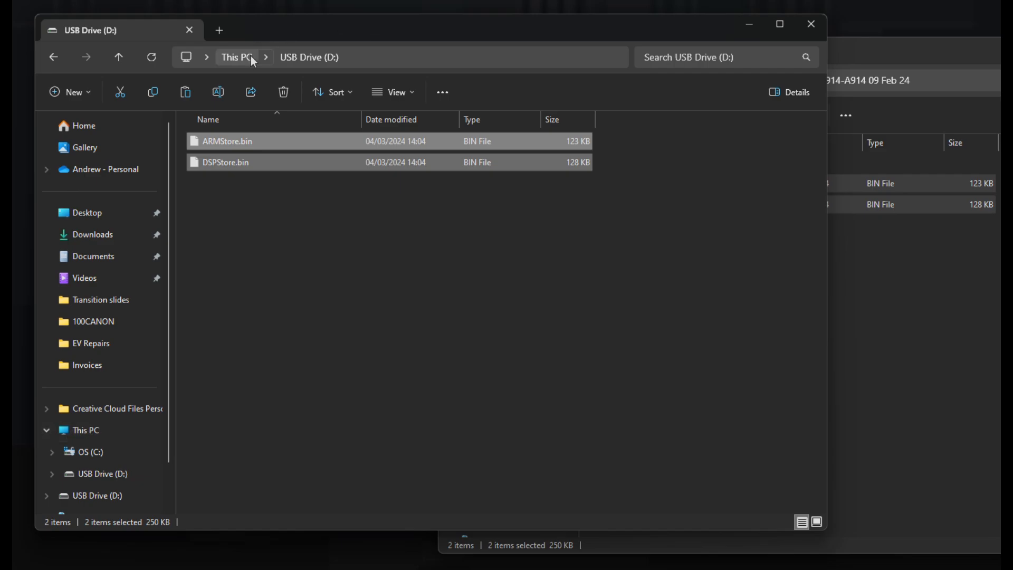
# Eject USB Drive (D:) from This PC.
pyautogui.click(236, 57)
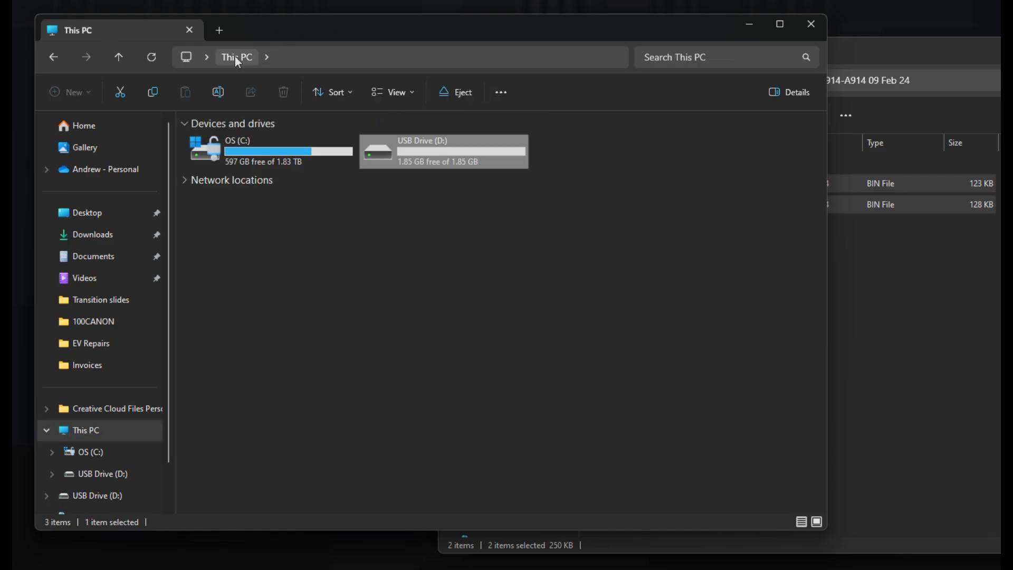
pyautogui.moveTo(417, 155)
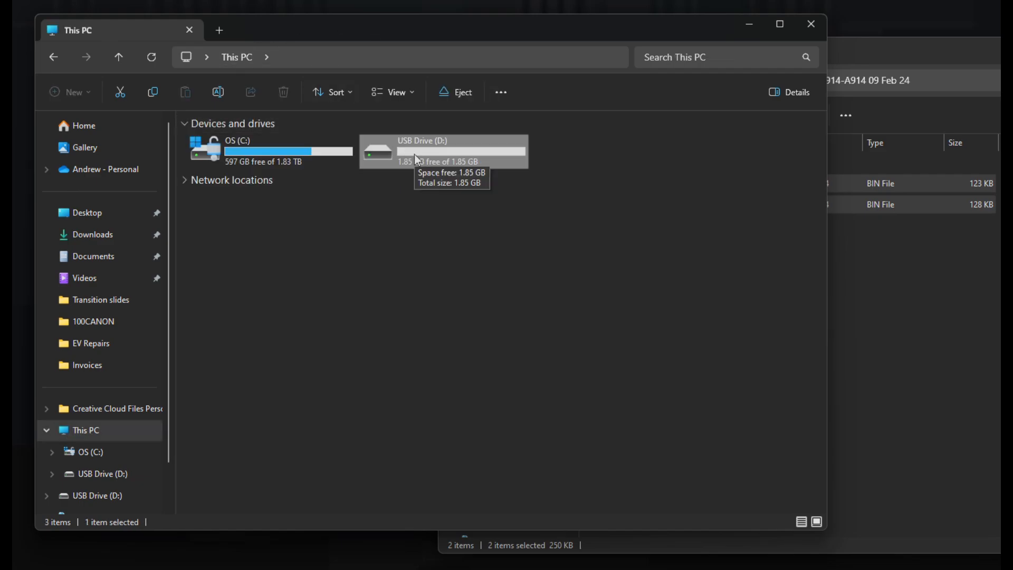
pyautogui.rightClick(443, 152)
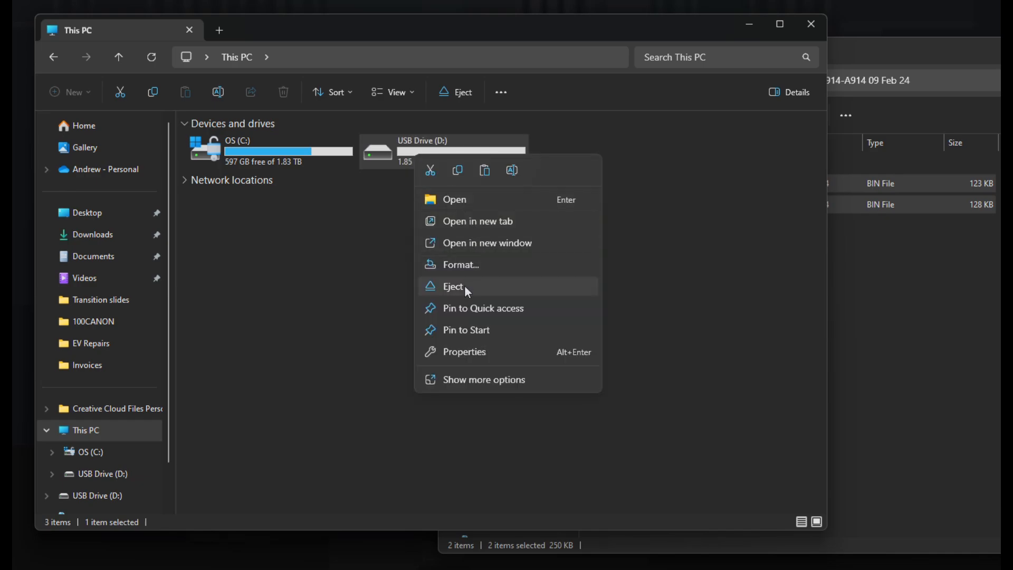
pyautogui.click(452, 286)
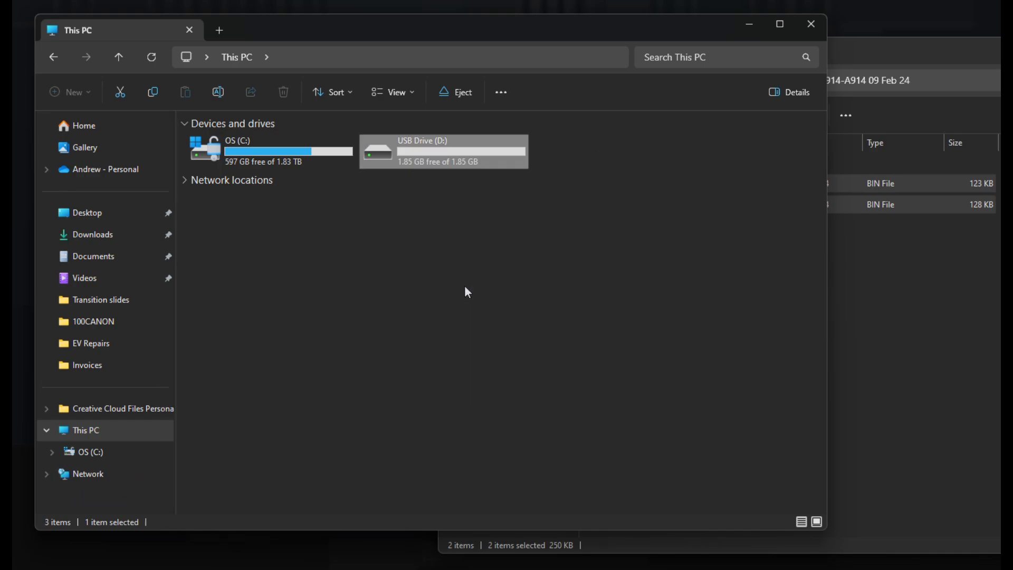